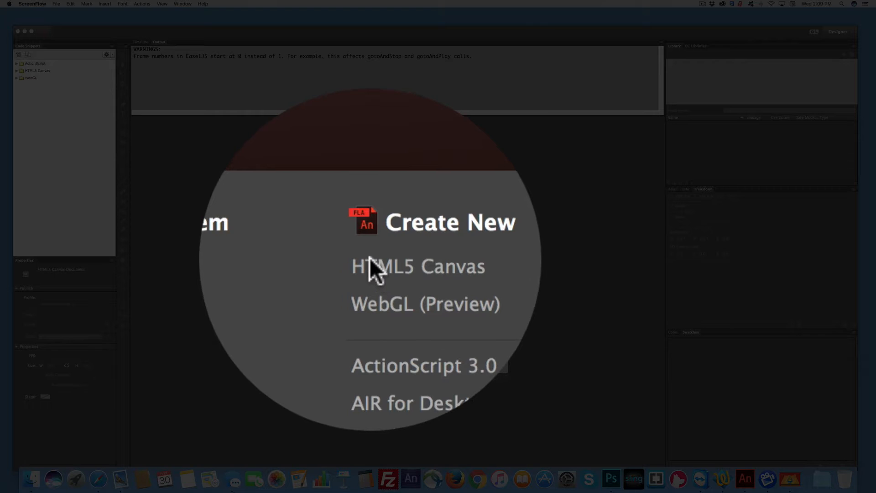
# Step: Create a new HTML5 Canvas document and bring its Timeline into view
pyautogui.click(418, 266)
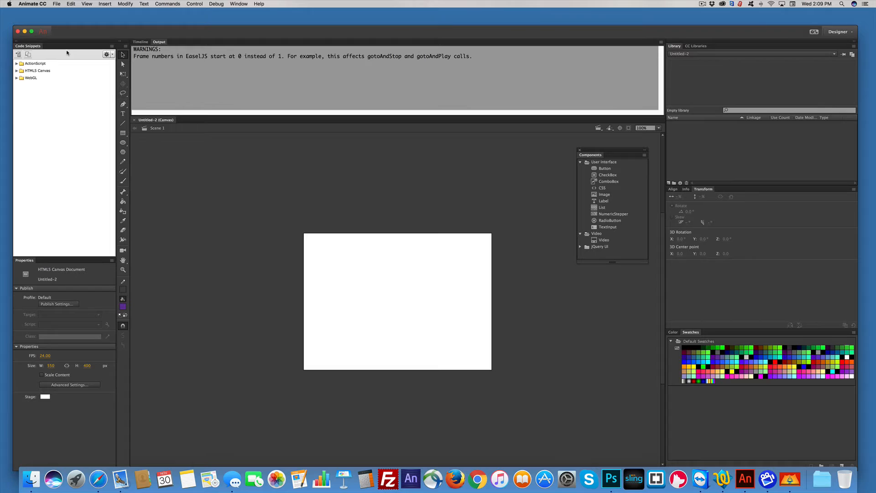
pyautogui.click(140, 41)
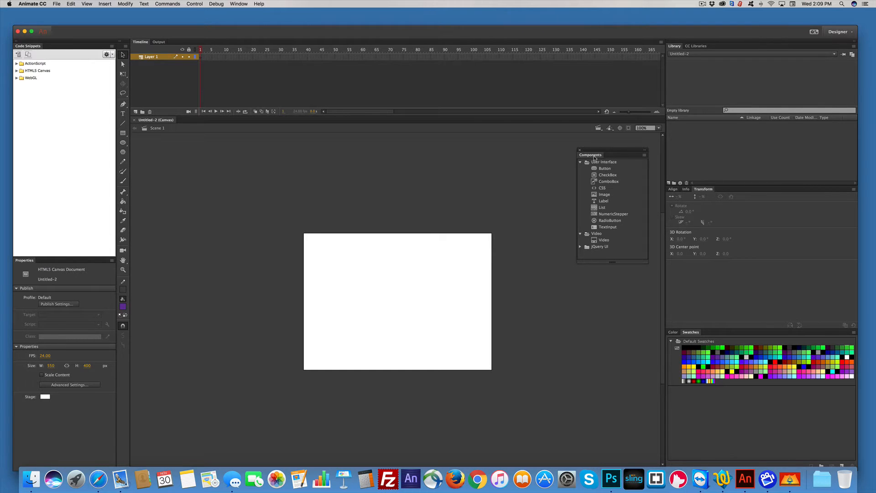
pyautogui.click(239, 4)
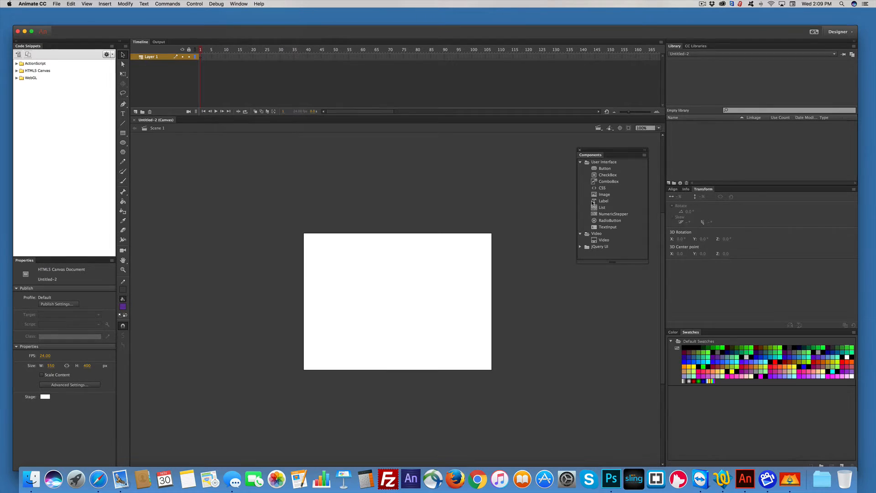
# Step: Drag a default Button component from the Components panel onto the stage
pyautogui.moveTo(605, 168); pyautogui.dragTo(449, 285)
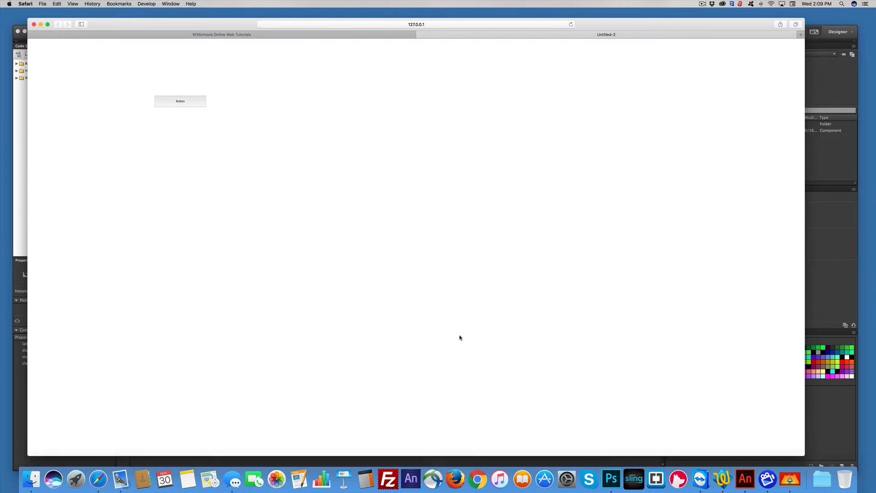
pyautogui.moveTo(221, 203)
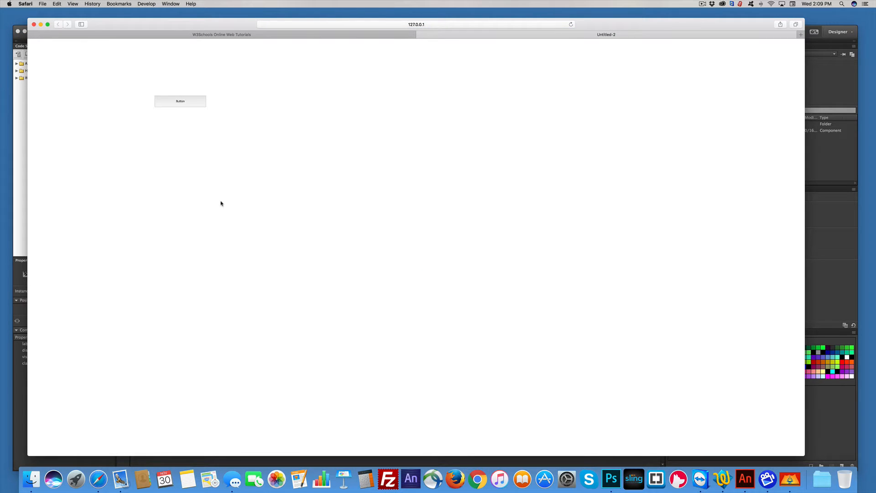
pyautogui.moveTo(441, 21)
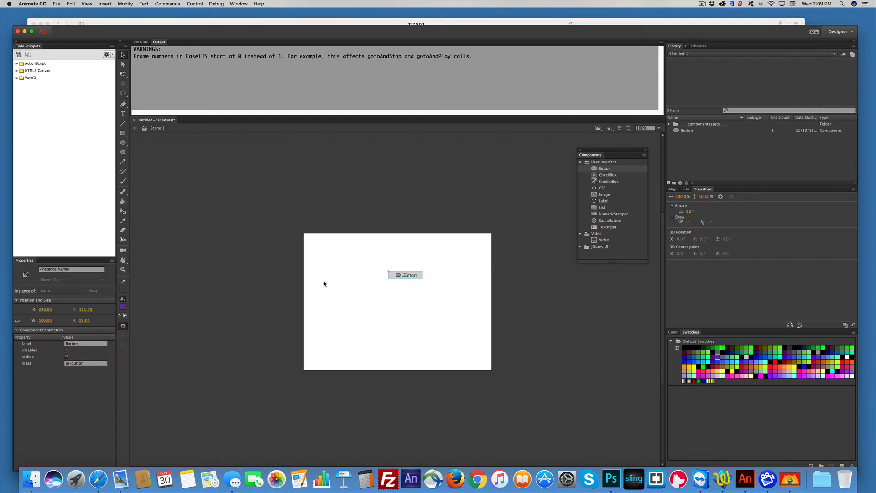
# Step: Nudge the button up on the stage and name its instance myButton
pyautogui.moveTo(406, 274); pyautogui.dragTo(398, 264)
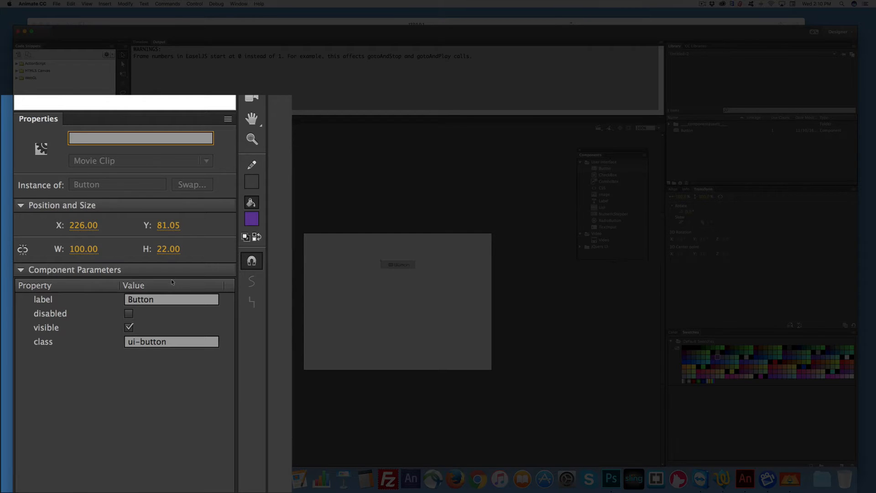
pyautogui.write('myButton')
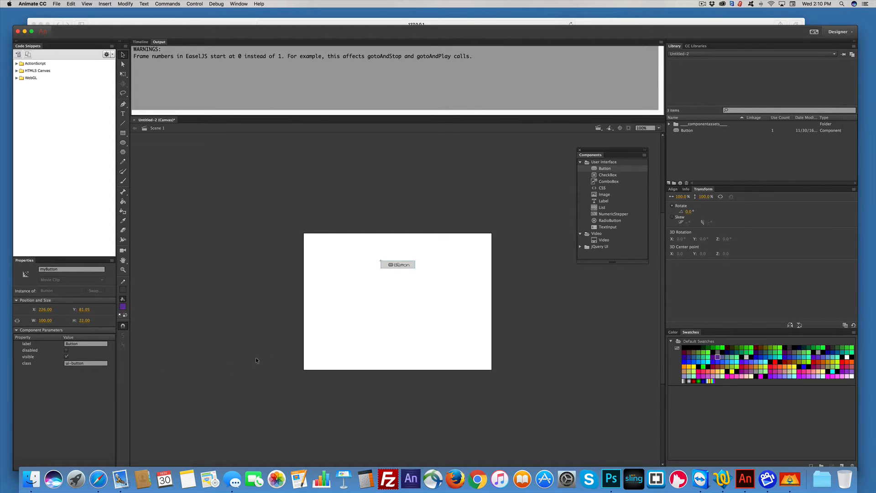
pyautogui.moveTo(304, 325)
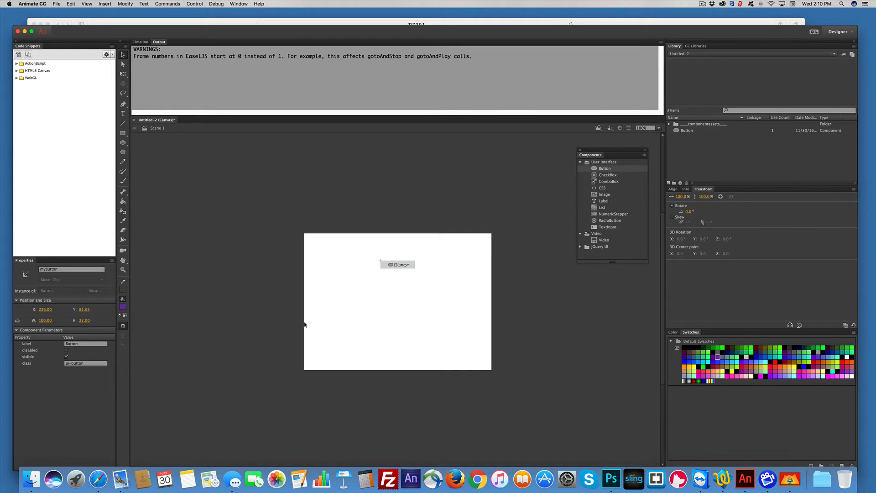
pyautogui.moveTo(400, 267)
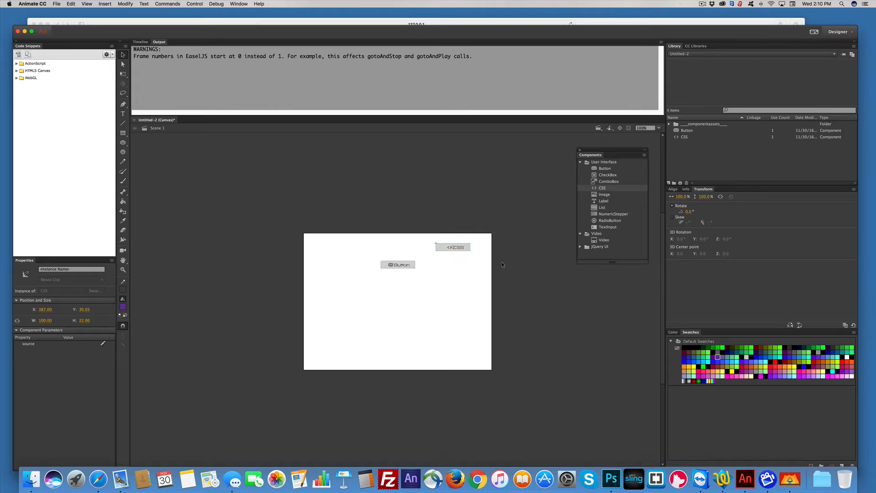
pyautogui.moveTo(440, 261)
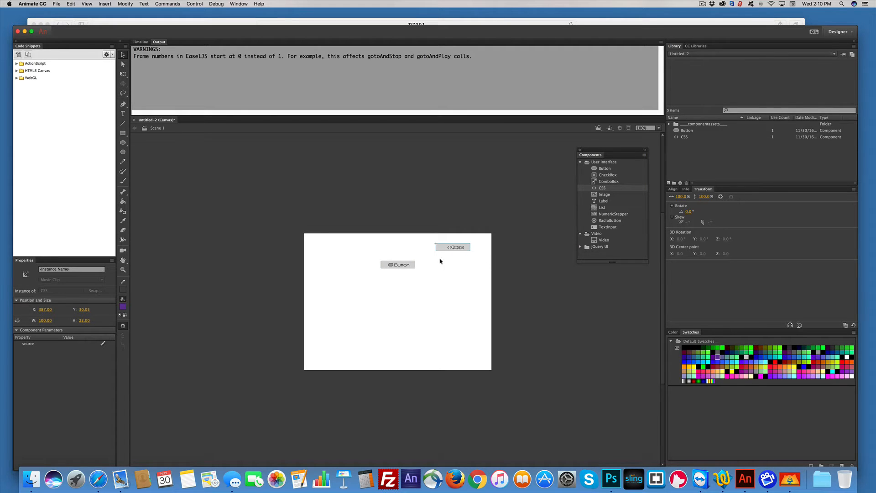
pyautogui.moveTo(460, 252)
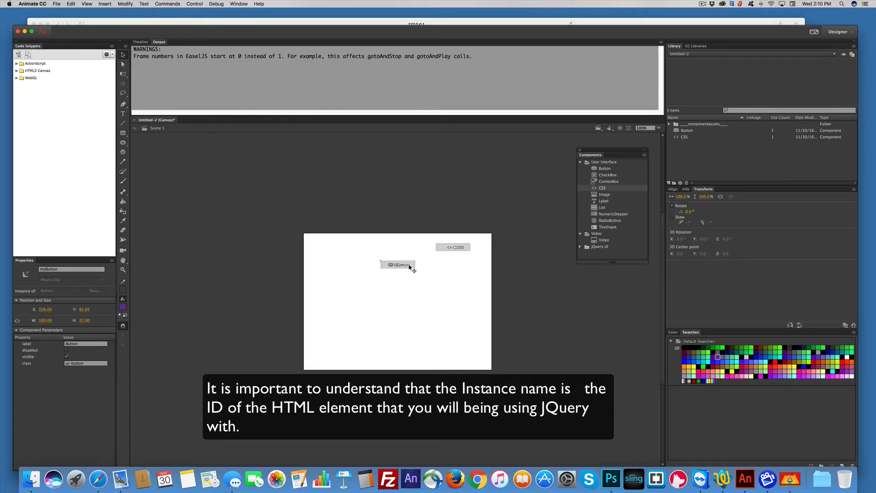
pyautogui.moveTo(458, 248)
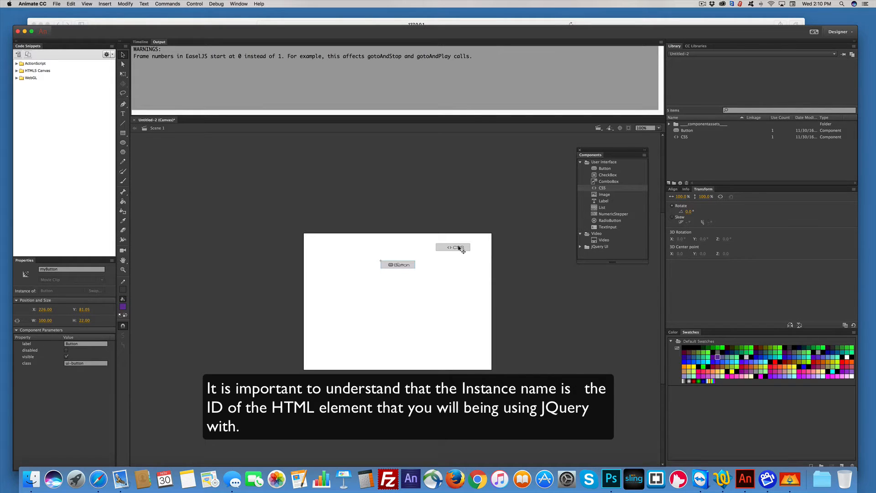
# Step: Name the CSS component instance mycss and open, then dismiss, its source file picker
pyautogui.click(453, 247)
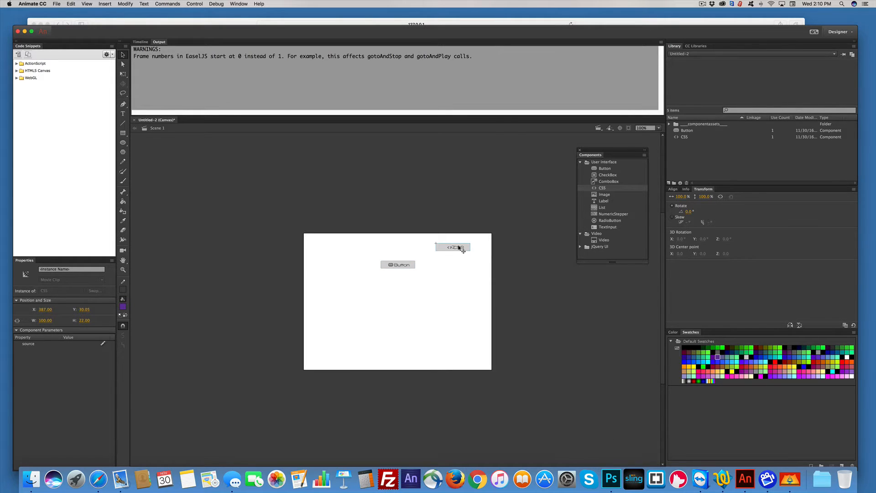
pyautogui.click(69, 269)
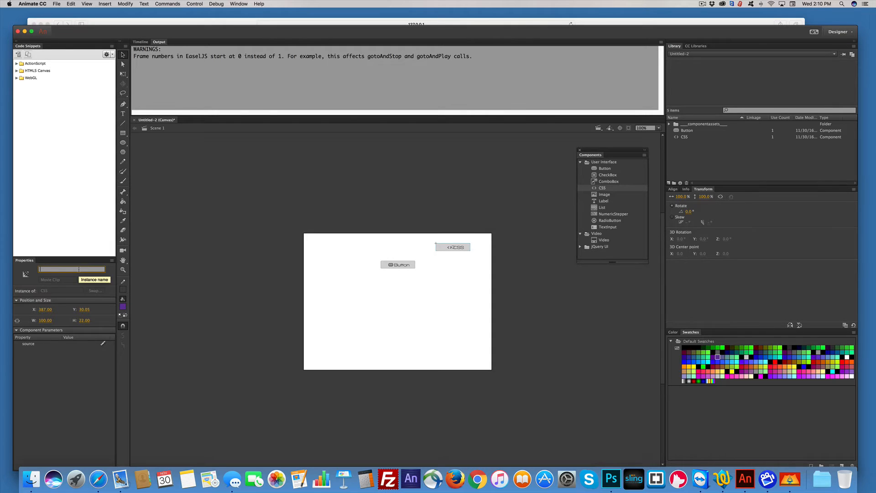
pyautogui.write('mycss')
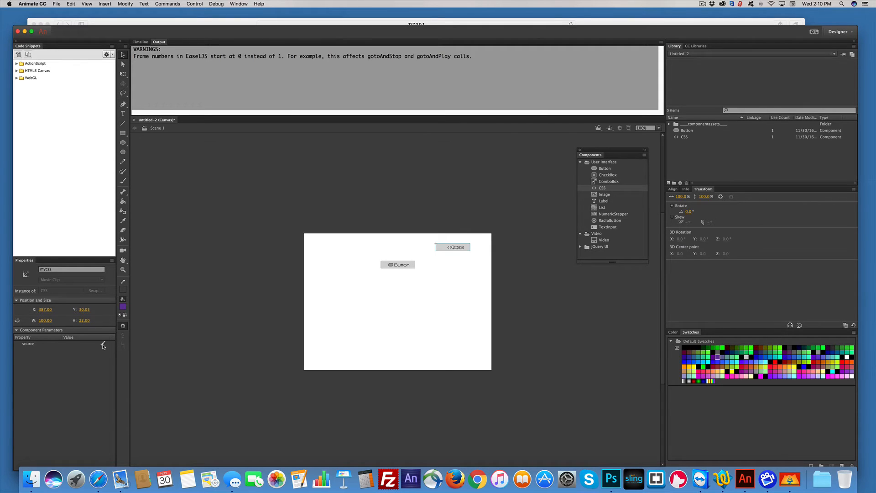
pyautogui.click(104, 346)
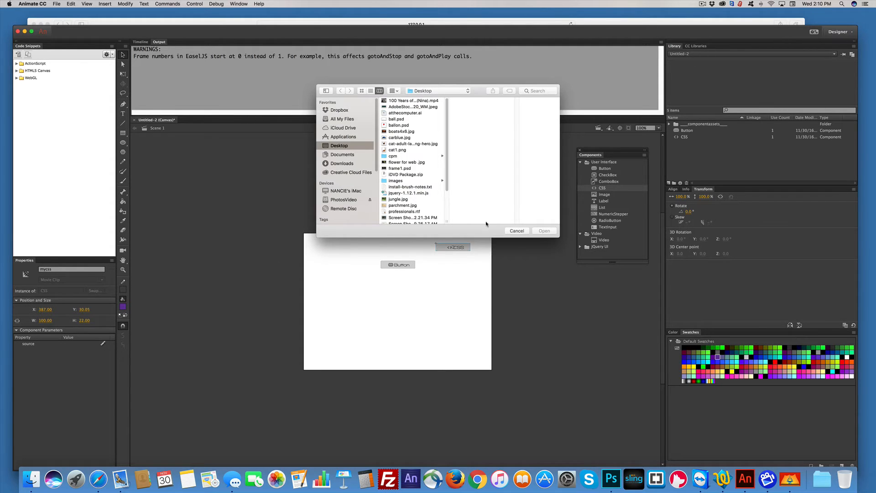
pyautogui.click(516, 230)
pyautogui.write('theCss.css')
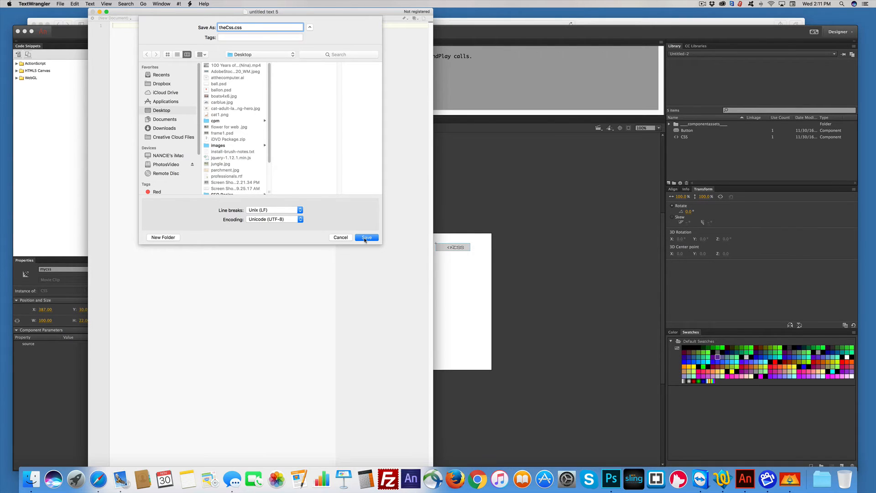
# Step: Save the empty TextWrangler document as theCss.css on the Desktop
pyautogui.click(366, 237)
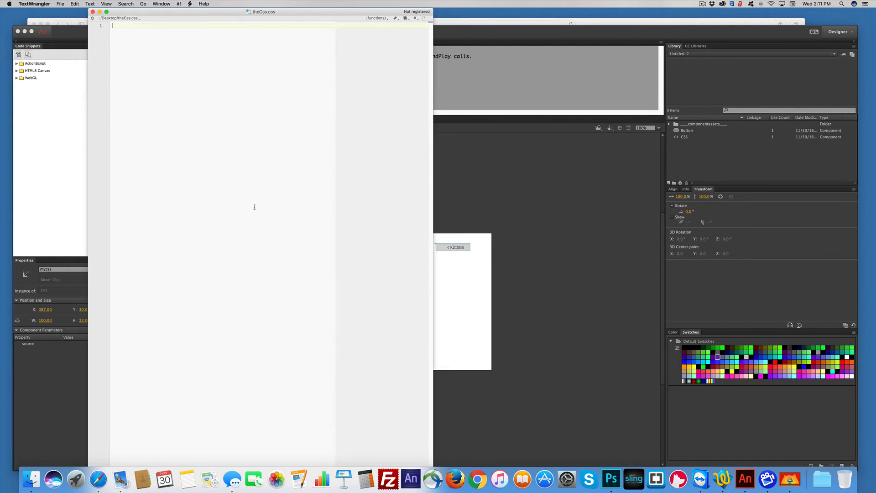
pyautogui.moveTo(494, 208)
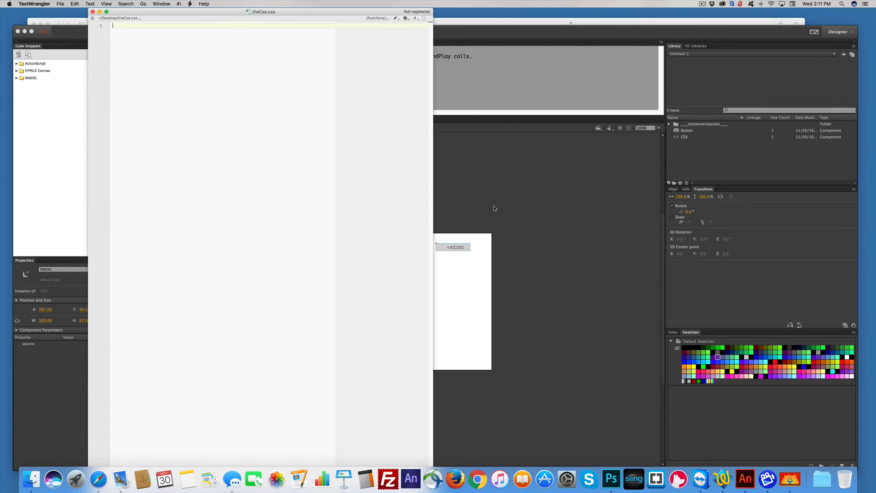
# Step: Set the mycss component's source to Desktop theCss.css and test the movie in Safari
pyautogui.click(411, 479)
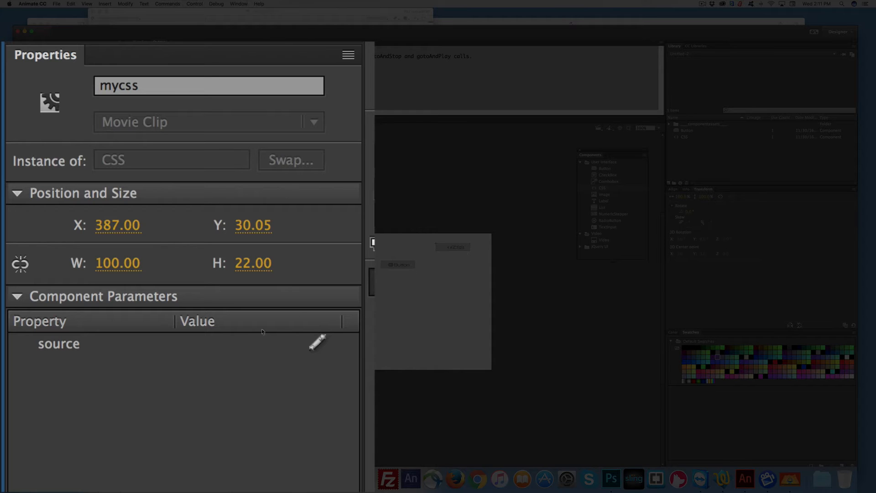
pyautogui.click(318, 342)
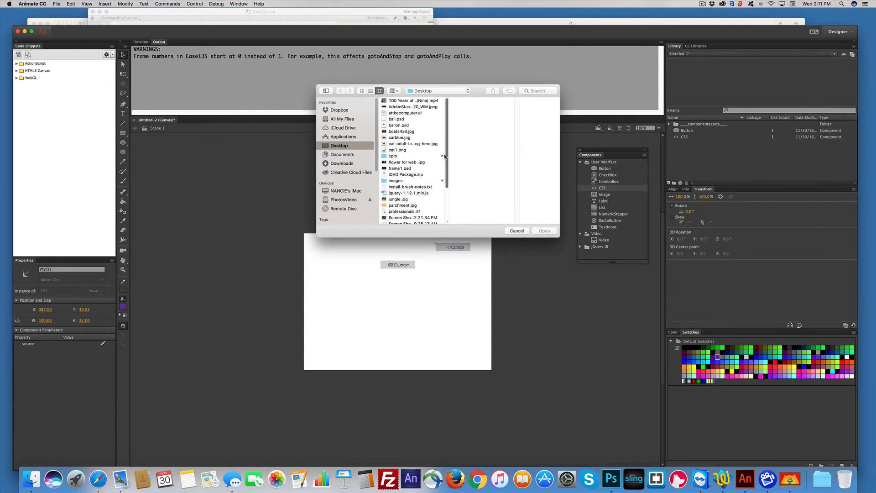
pyautogui.scroll(-3)
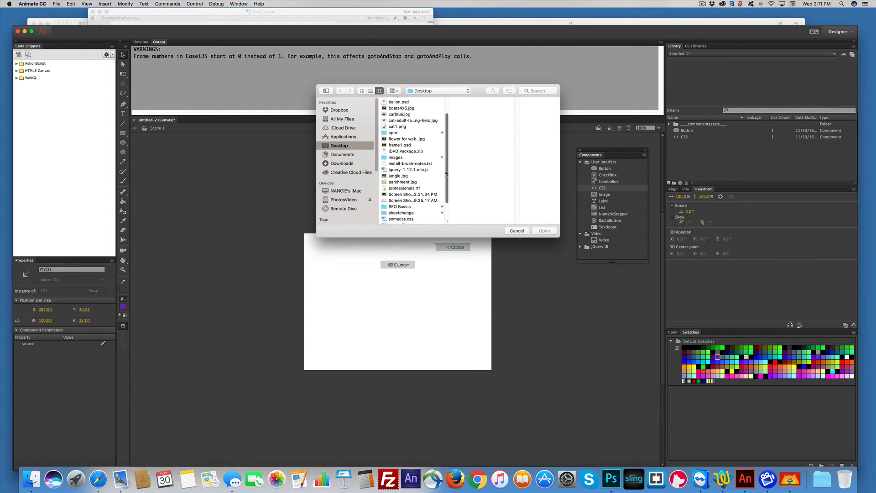
pyautogui.scroll(-3)
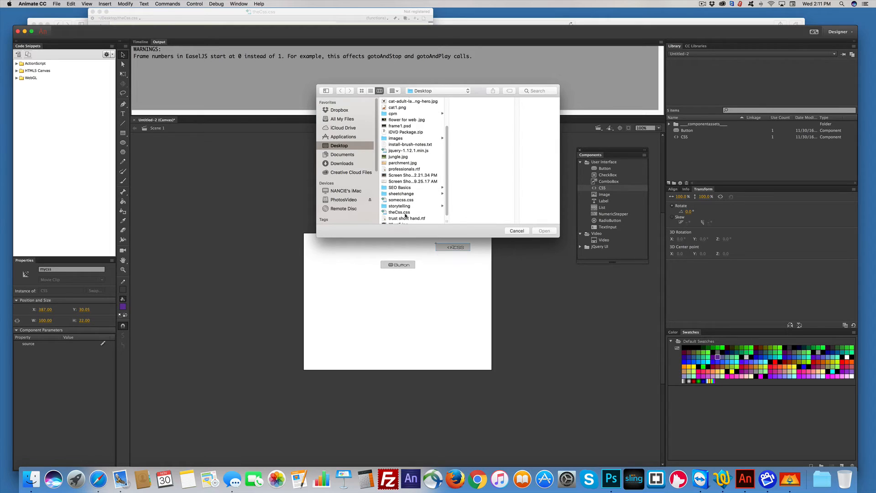
pyautogui.click(516, 230)
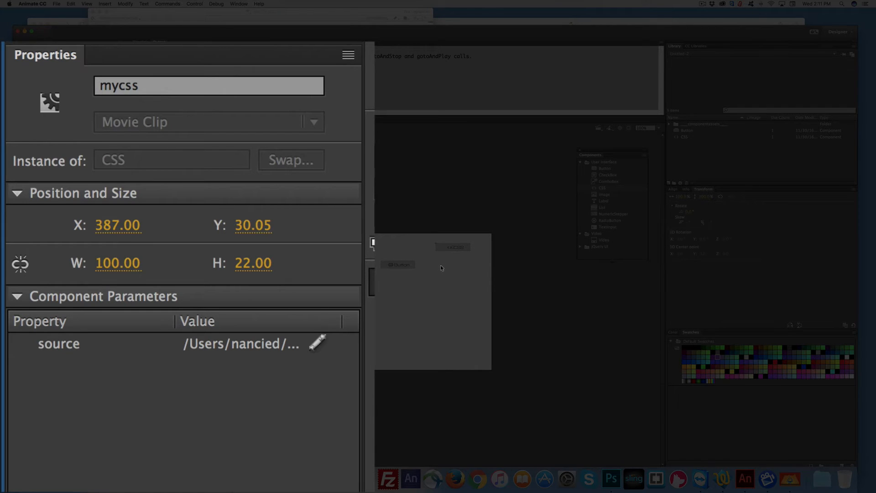
pyautogui.press('cmd+enter')
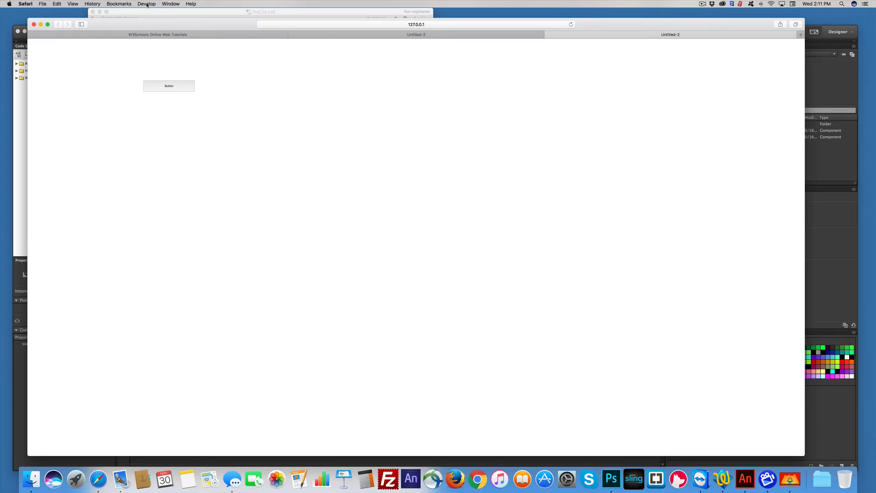
# Step: Inspect the empty theCss.css in Safari's Web Inspector, then switch to the CSS Tutorial page
pyautogui.click(147, 4)
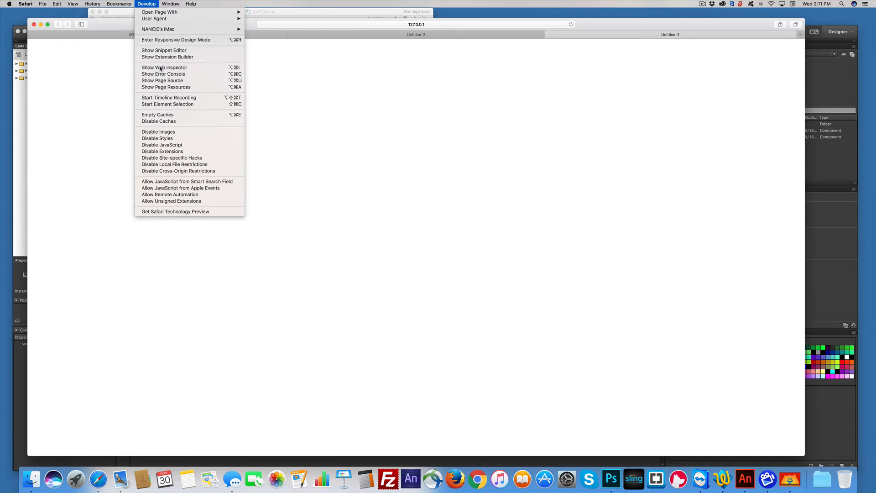
pyautogui.click(165, 67)
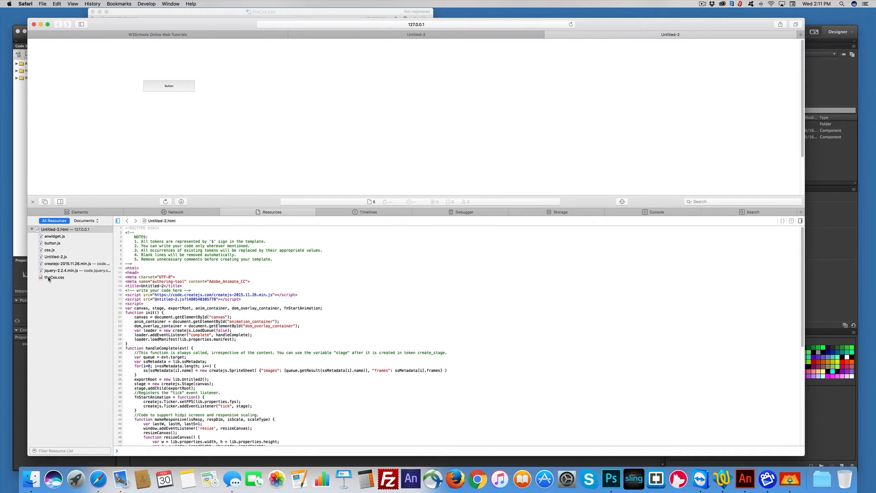
pyautogui.click(54, 277)
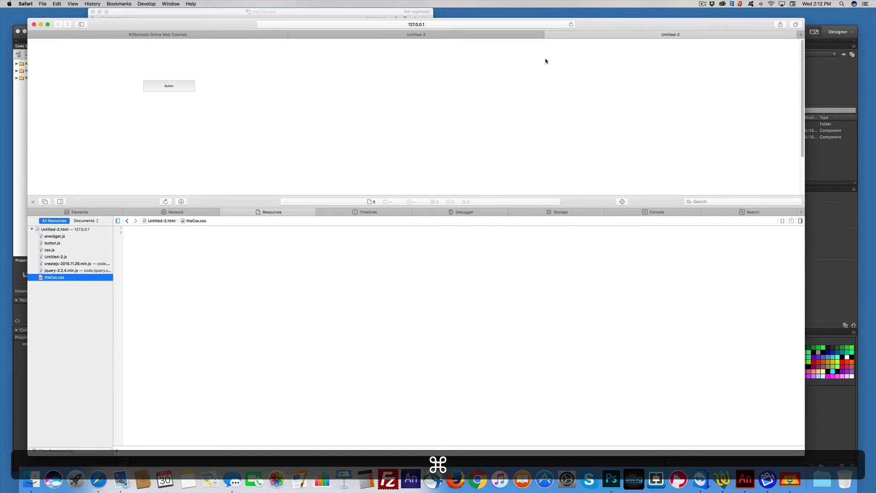
pyautogui.click(158, 34)
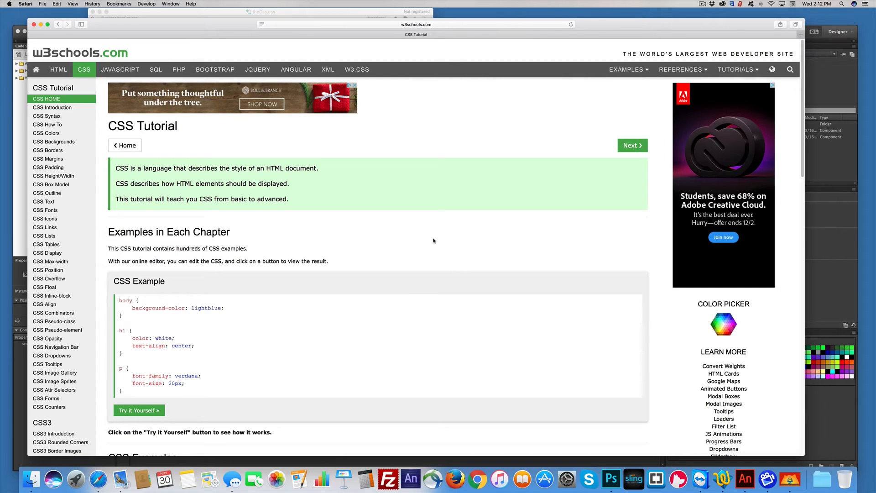
pyautogui.moveTo(426, 244)
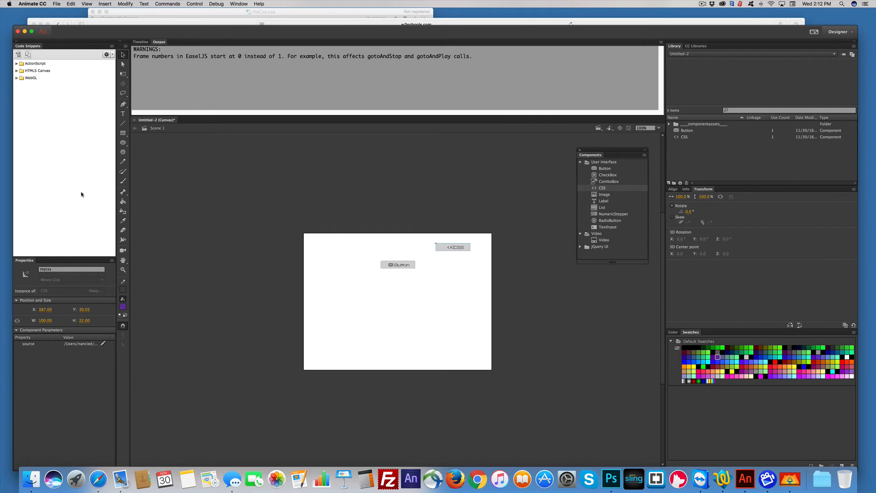
pyautogui.moveTo(723, 480)
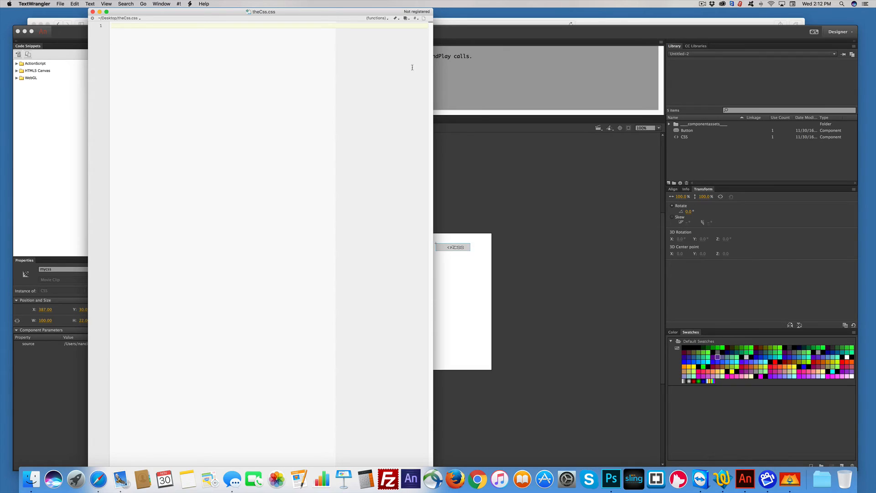
pyautogui.moveTo(456, 73)
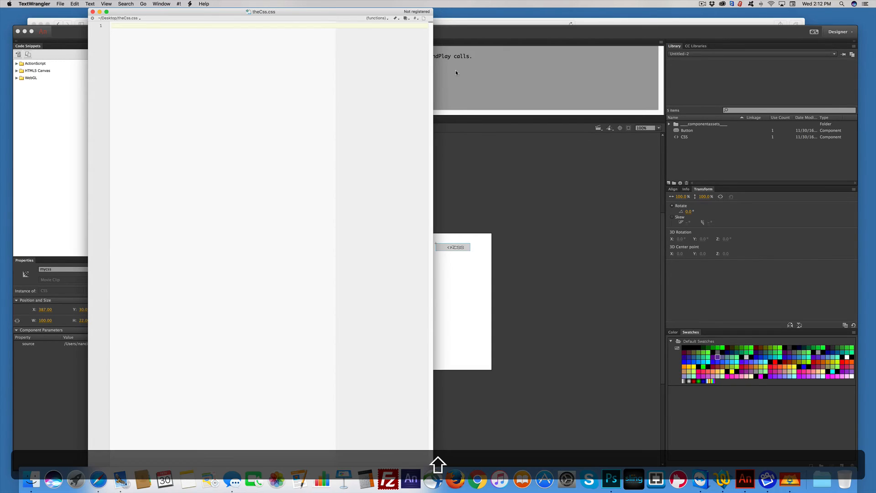
# Step: Type a #myButton rule with font-size:50px into theCss.css
pyautogui.click(112, 26)
pyautogui.write('#')
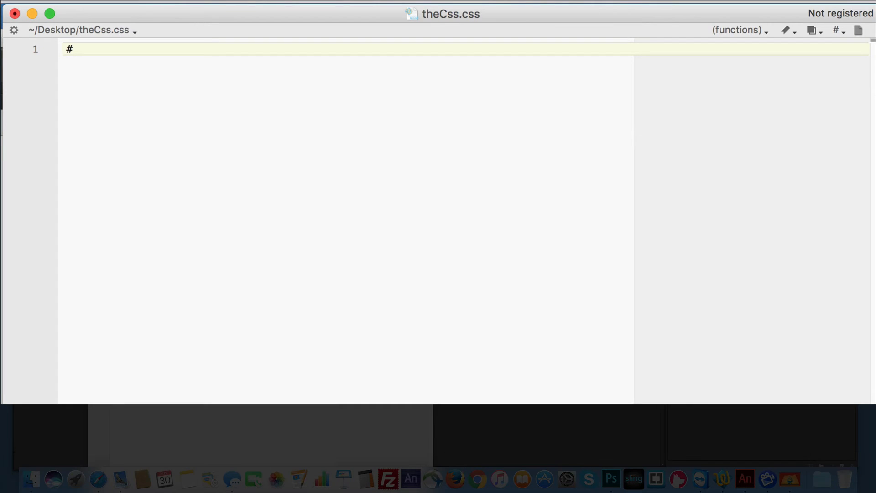
pyautogui.write('myB')
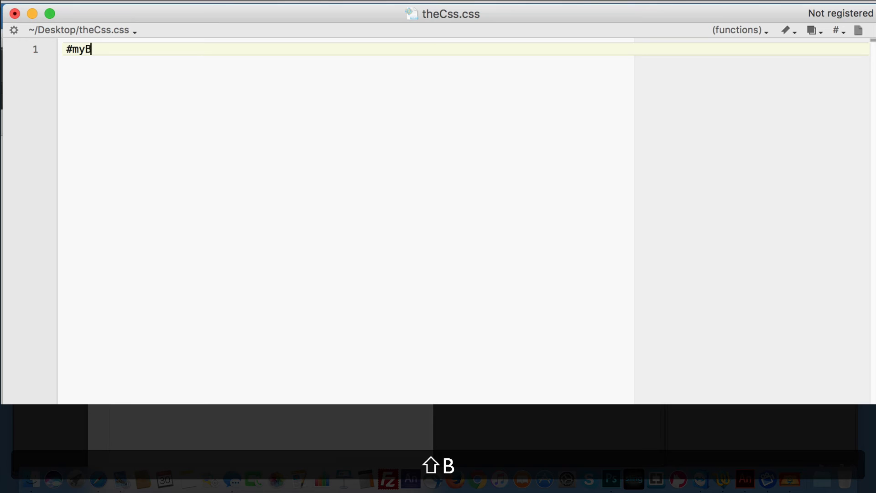
pyautogui.write('utton')
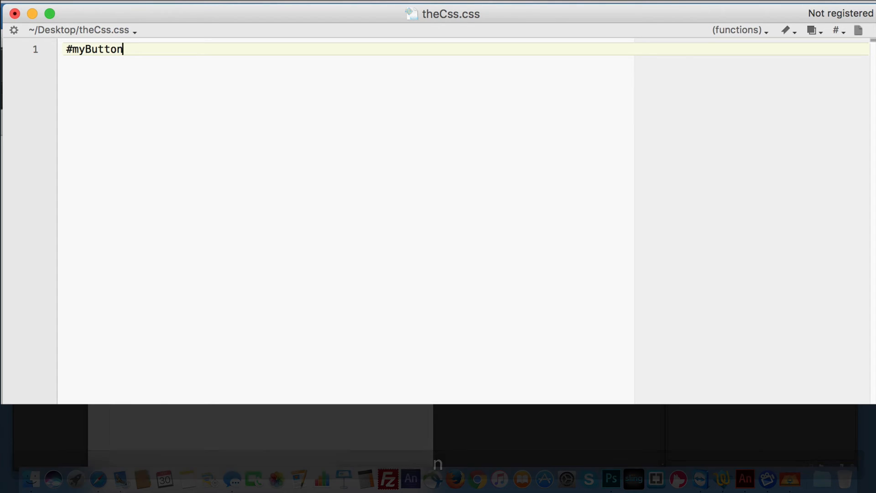
pyautogui.write('{')
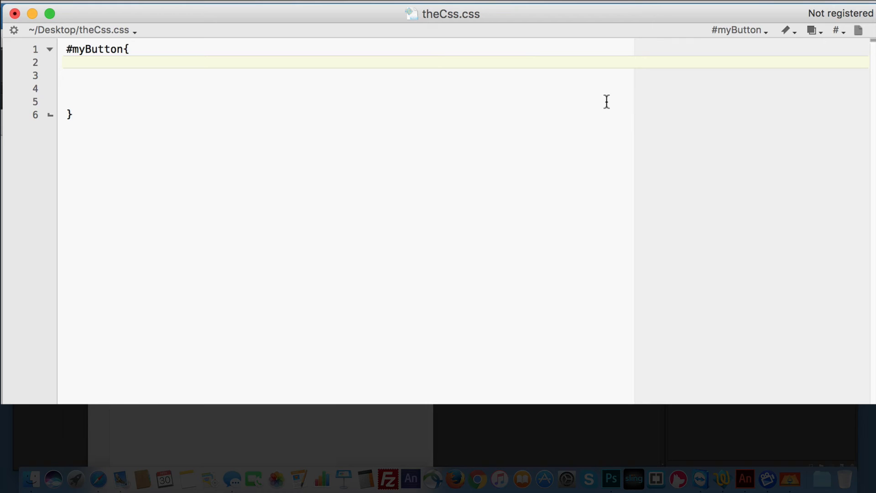
pyautogui.write('font')
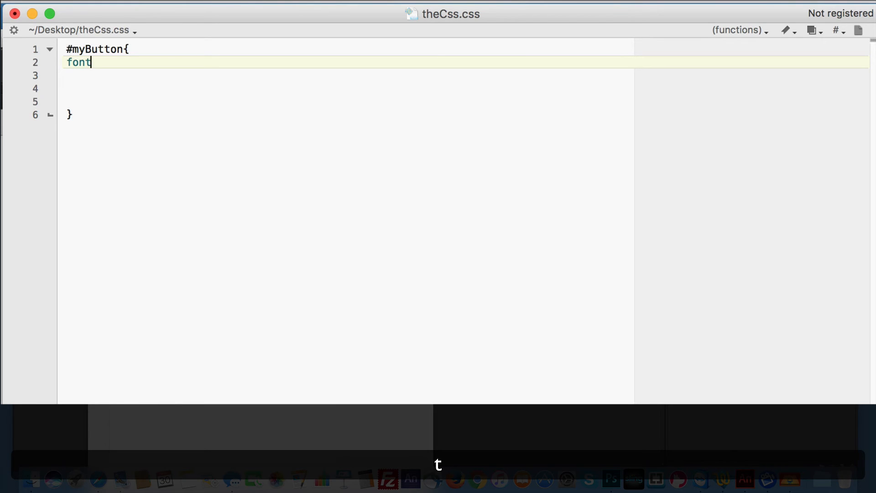
pyautogui.write('-siz')
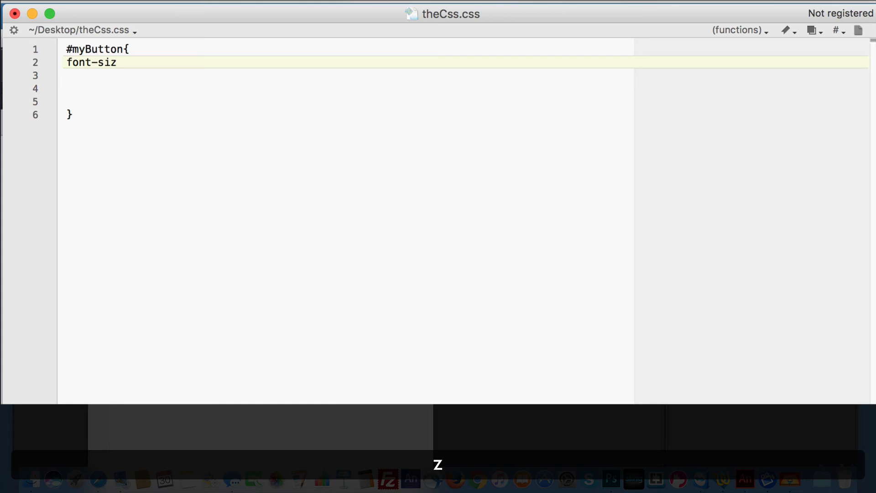
pyautogui.write('e:')
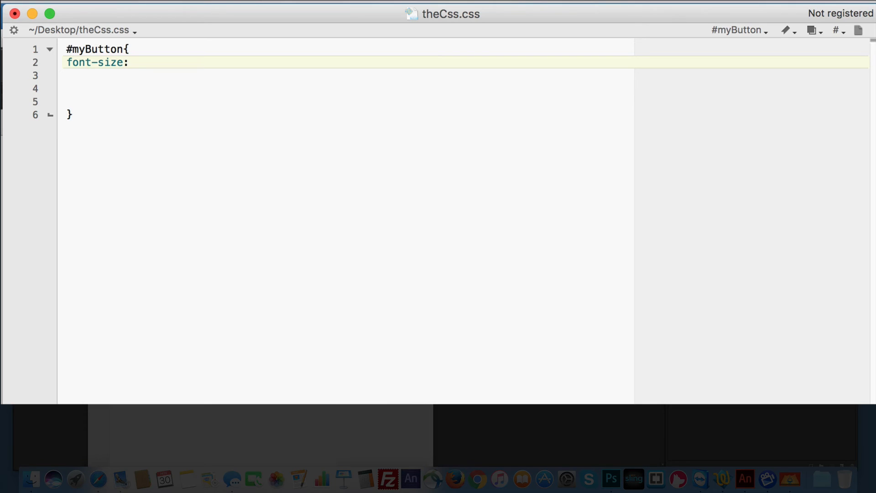
pyautogui.write('50p')
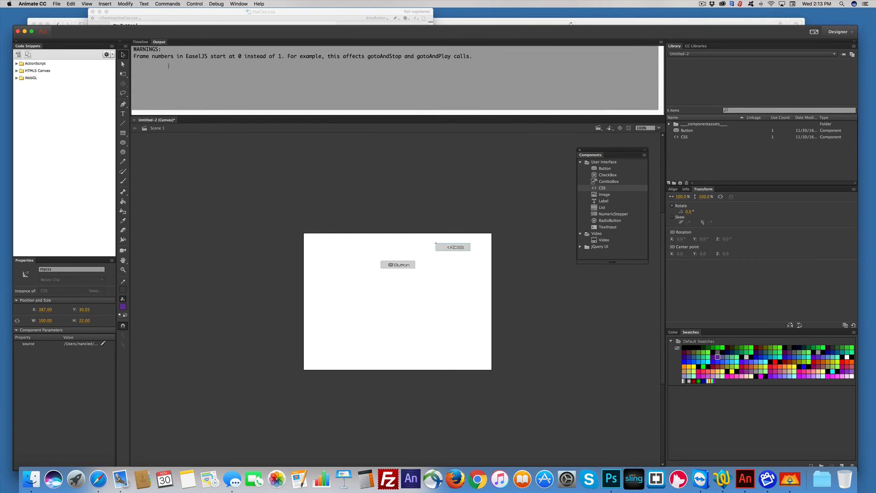
# Step: Republish to Safari and view the button label in its larger font
pyautogui.click(195, 4)
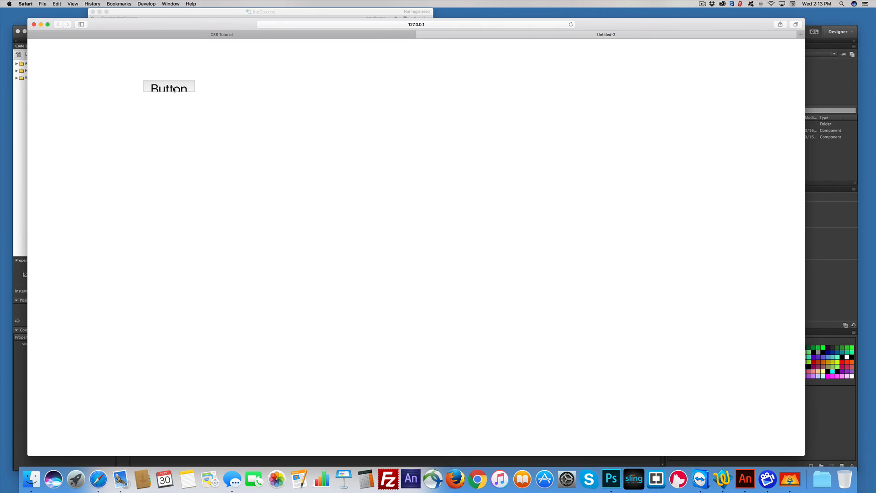
pyautogui.moveTo(828, 282)
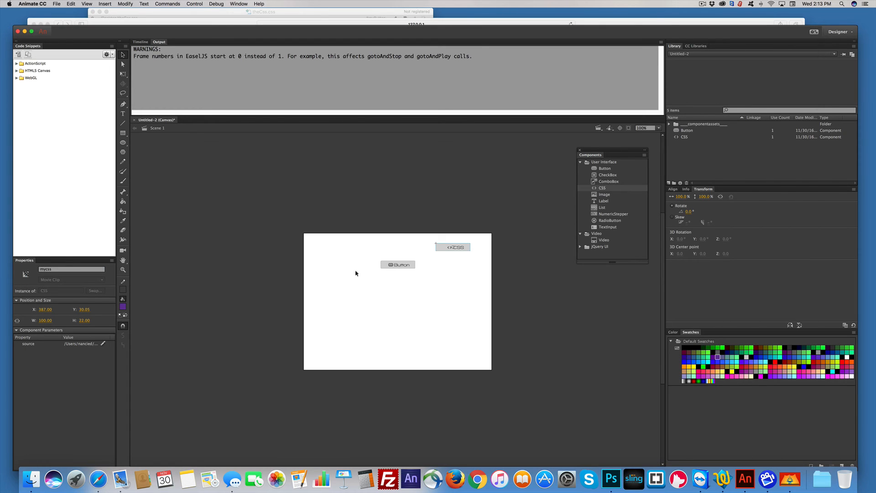
# Step: Select the Button instance on the stage to confirm its name is myButton
pyautogui.click(398, 265)
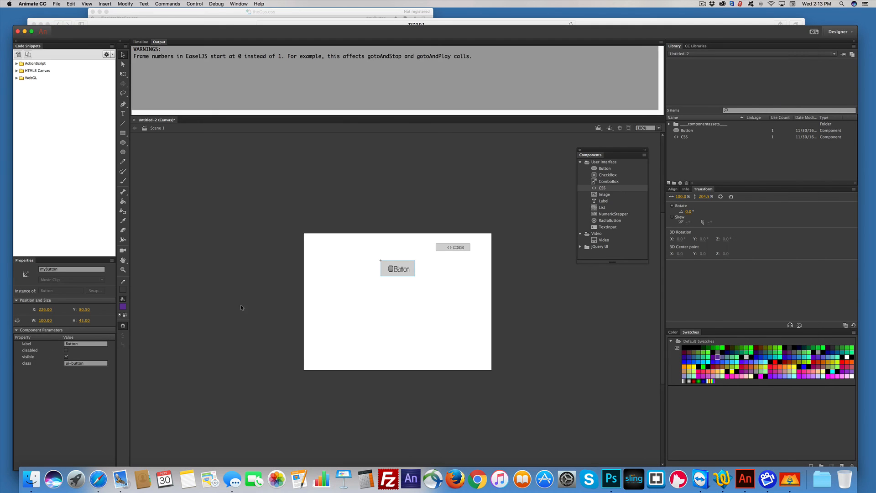
pyautogui.moveTo(607, 331)
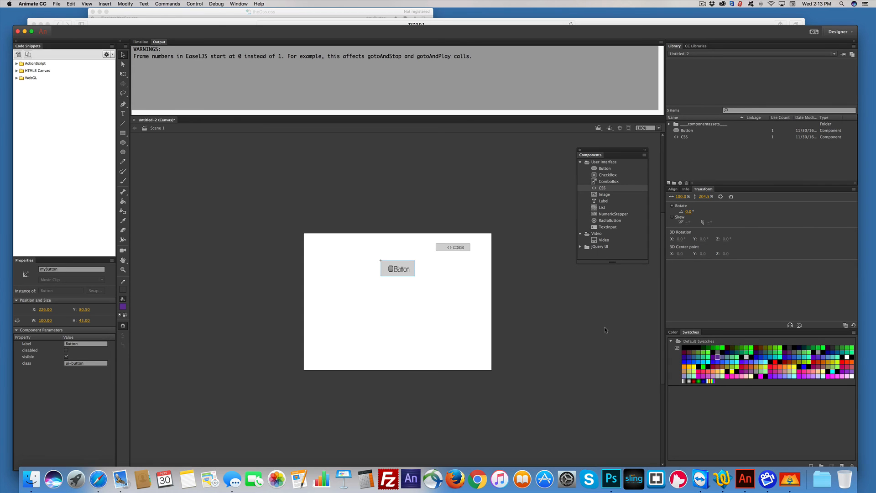
pyautogui.moveTo(723, 479)
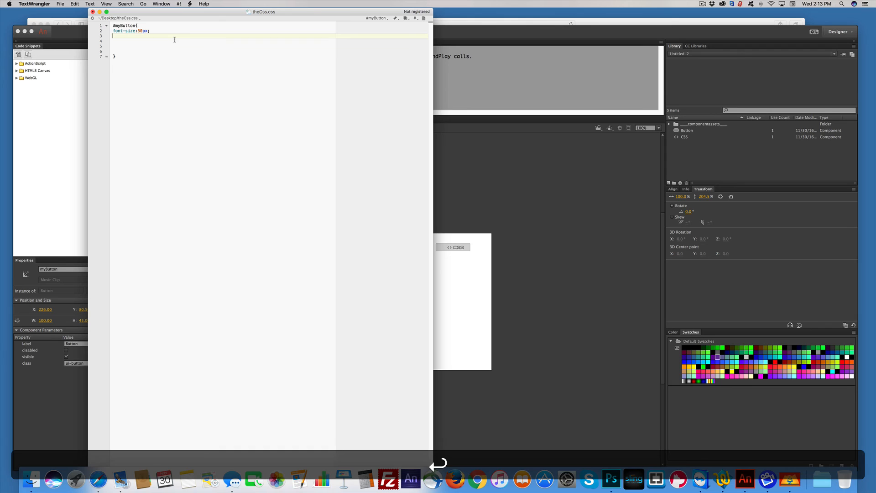
# Step: Type 'background-color:red' inside the #myButton rule of theCss.css
pyautogui.write('bad')
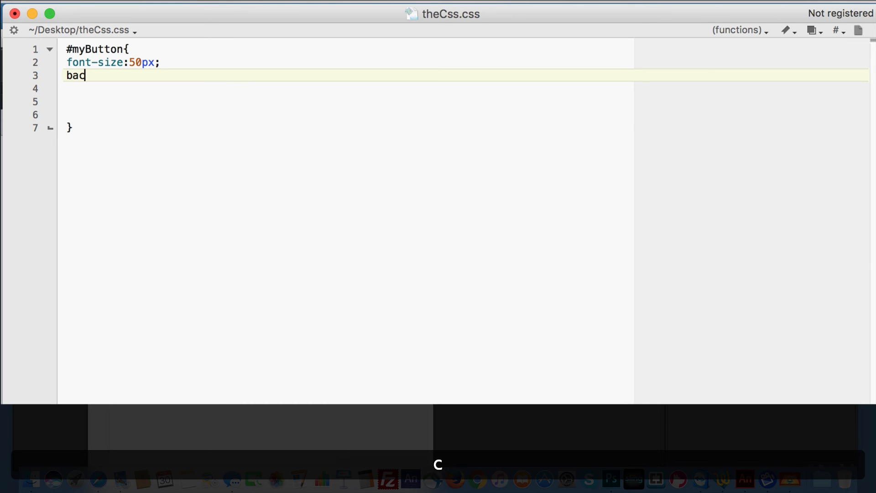
pyautogui.write('kground')
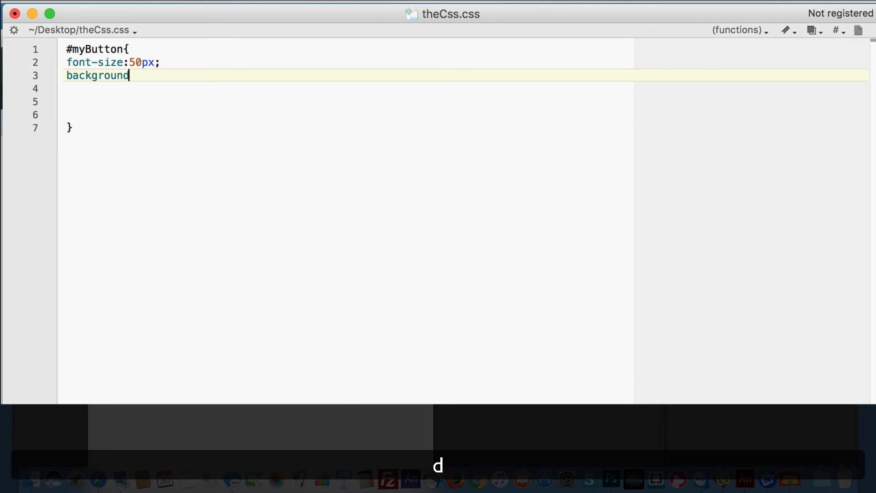
pyautogui.write('-color')
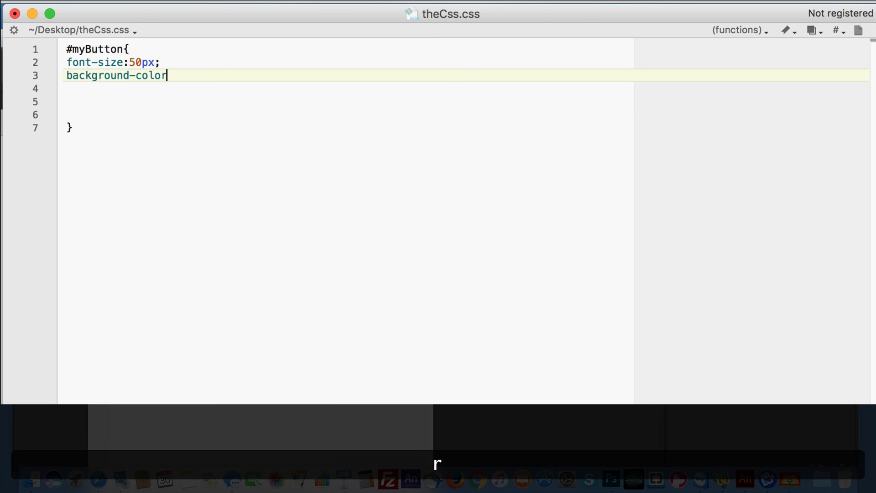
pyautogui.write(':')
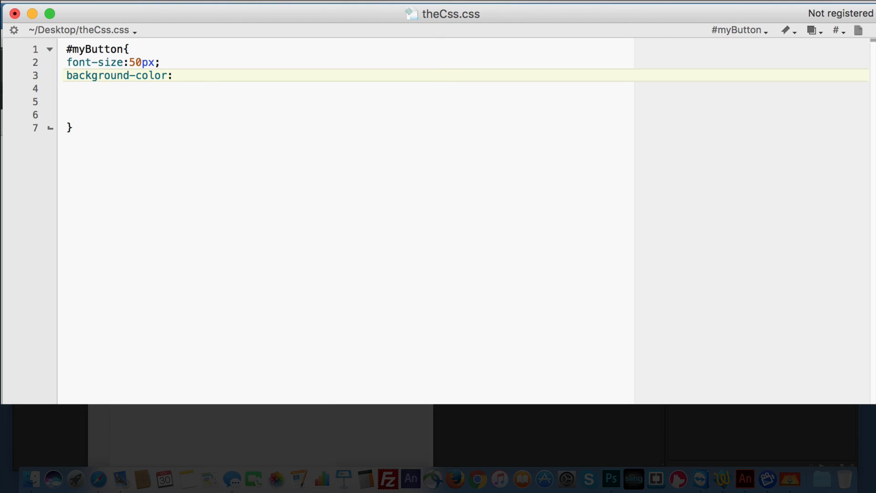
pyautogui.write('red')
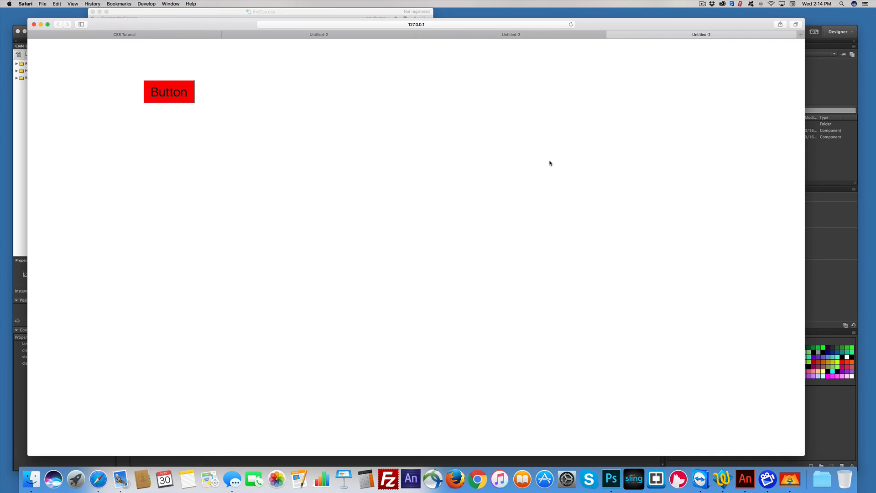
pyautogui.moveTo(62, 187)
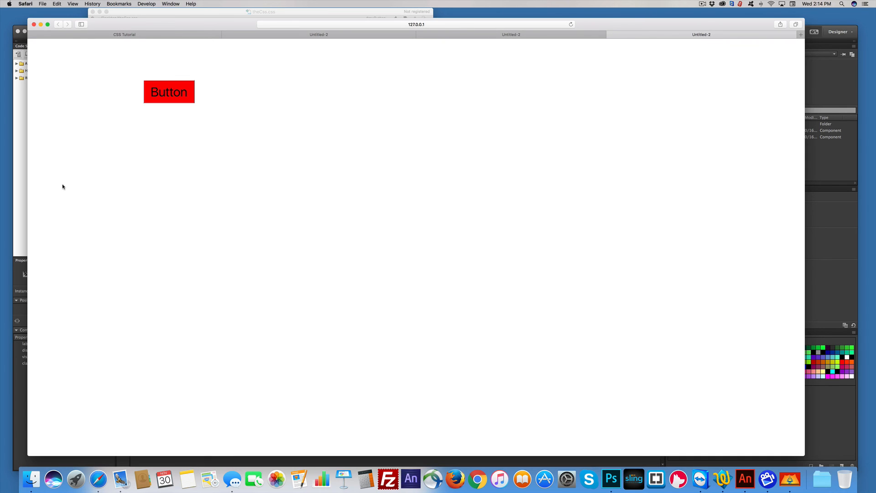